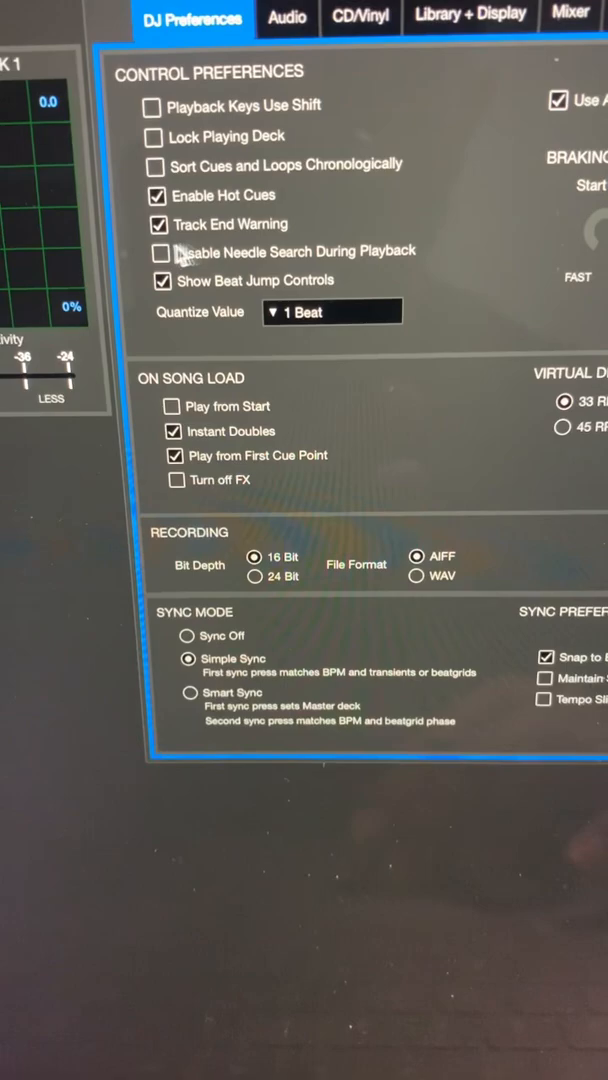
Review the DJ preferences with beat jump controls and instant doubles enabled, then view audio settings
{"action": "scroll", "scroll_direction": "down", "scroll_amount": 3}
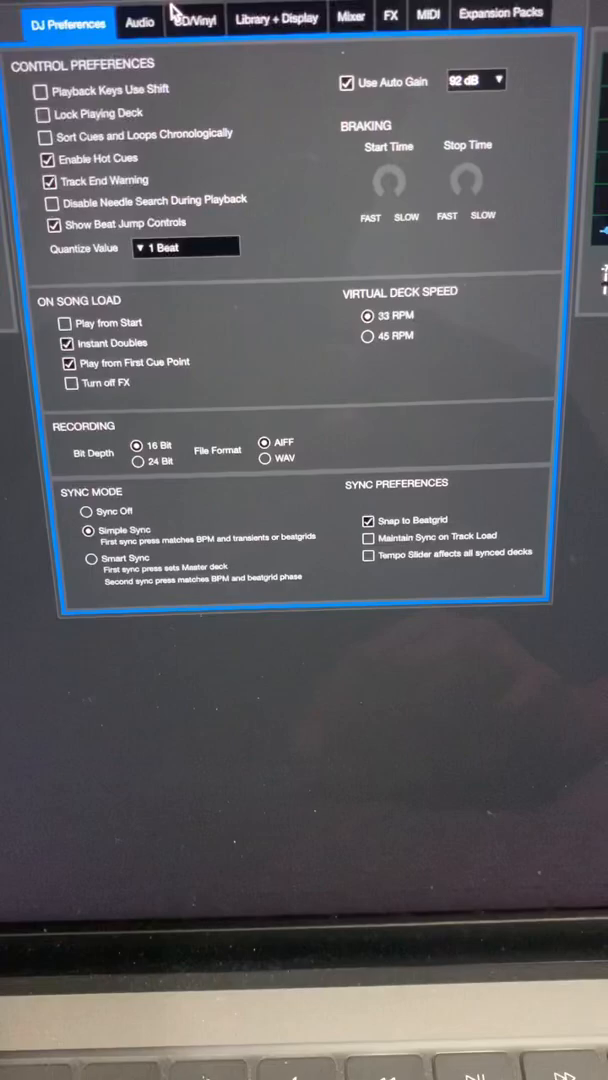
{"action": "left_click", "coordinate": [140, 17]}
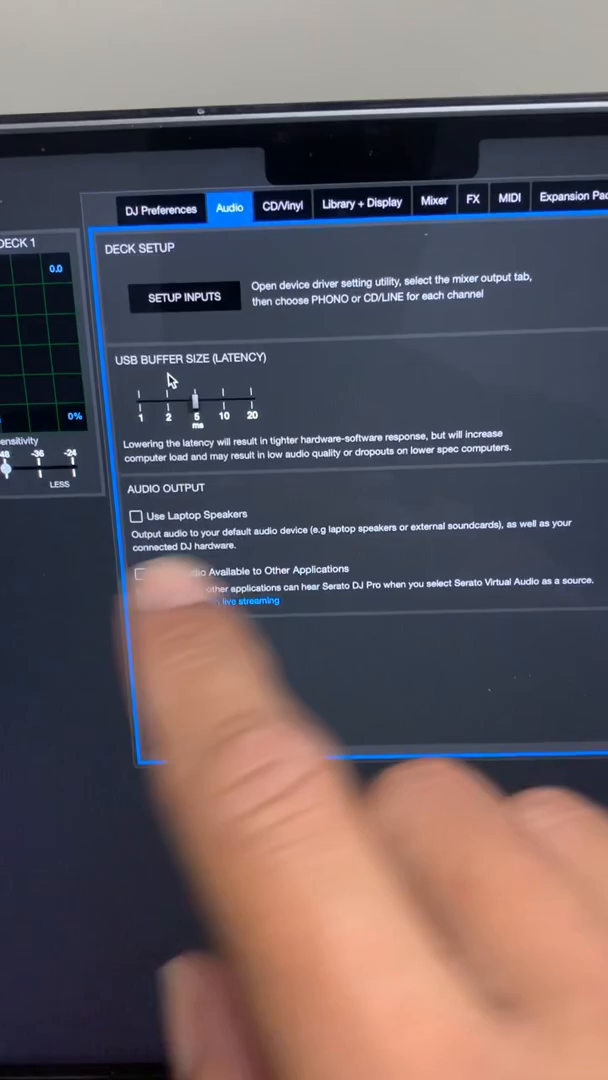
Leave the USB buffer at 5 ms and show the Library + Display preferences
{"action": "left_click", "coordinate": [362, 202]}
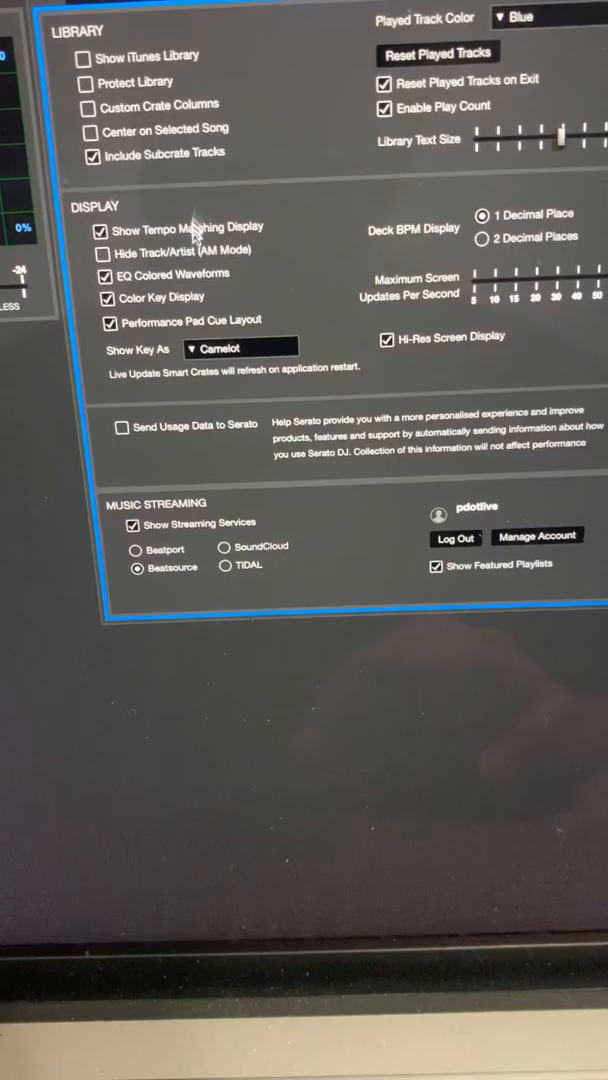